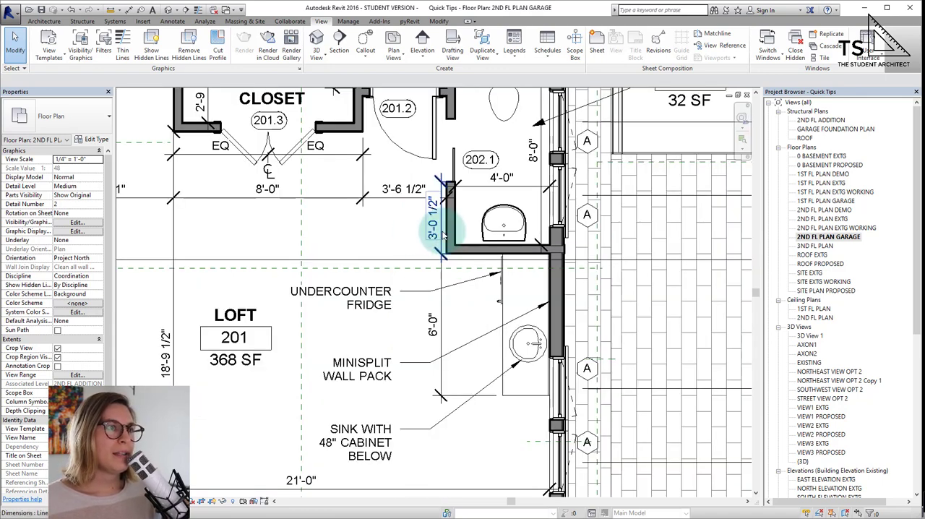
{"action": "mouse_move", "coordinate": [434, 231]}
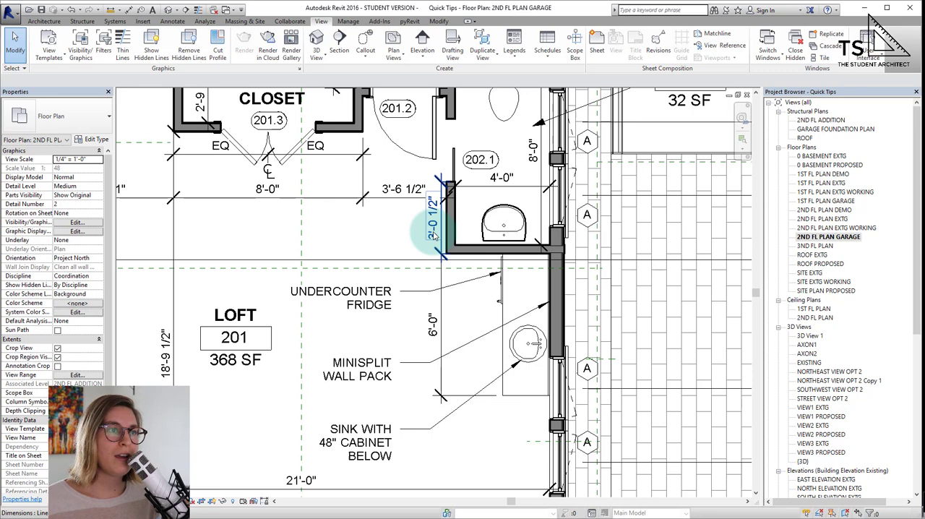
{"action": "mouse_move", "coordinate": [434, 217]}
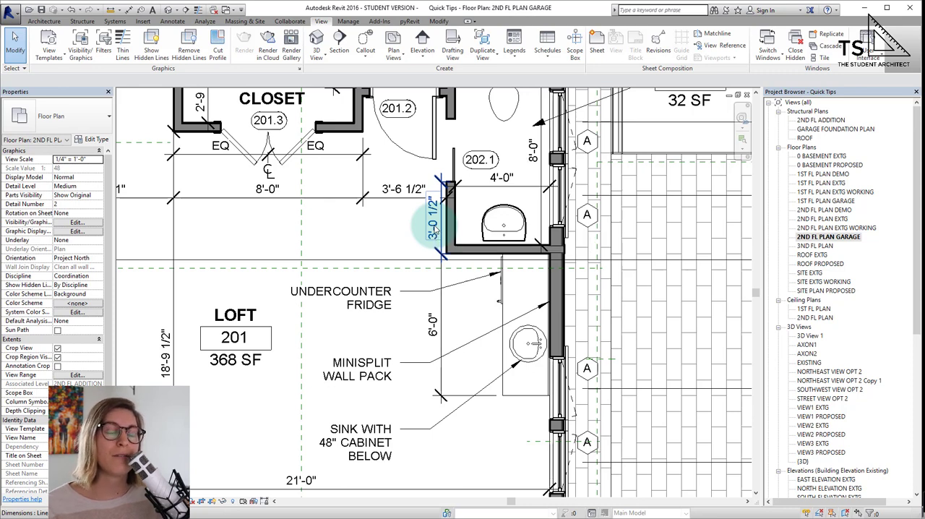
Select the 3'-0 1/2" dimension string next to room 202.1
{"action": "left_click", "coordinate": [434, 217]}
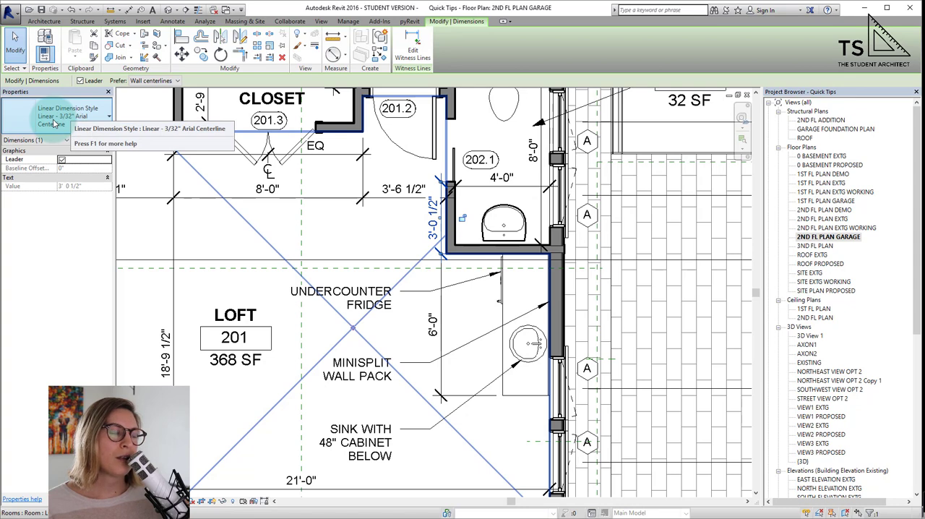
{"action": "left_click", "coordinate": [102, 116]}
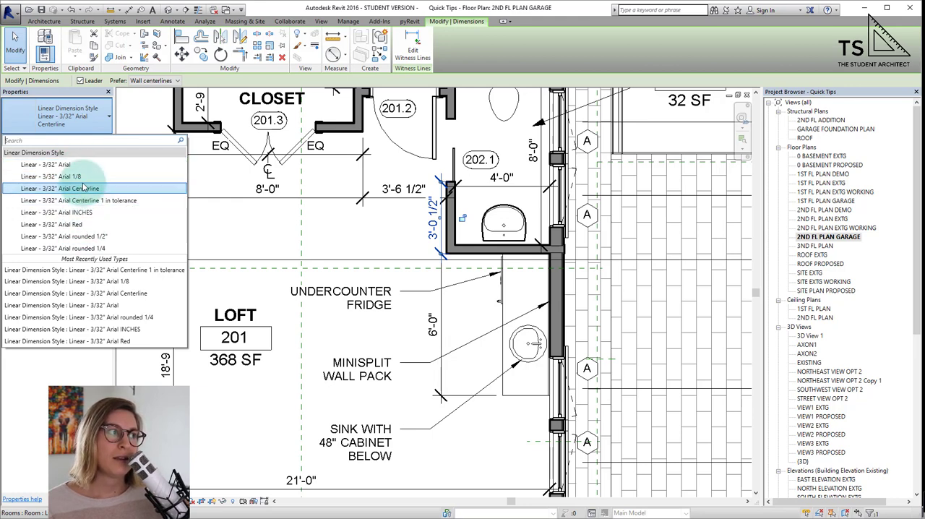
{"action": "mouse_move", "coordinate": [65, 249]}
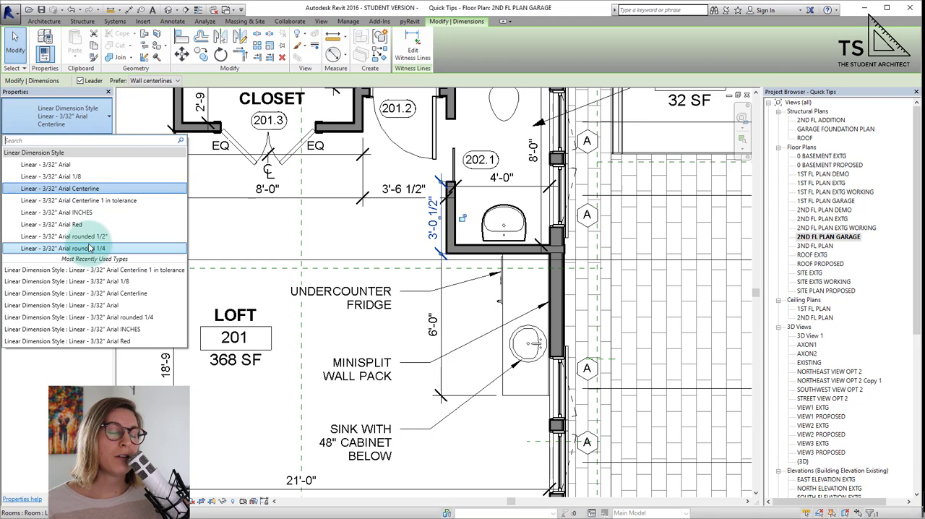
{"action": "mouse_move", "coordinate": [65, 237]}
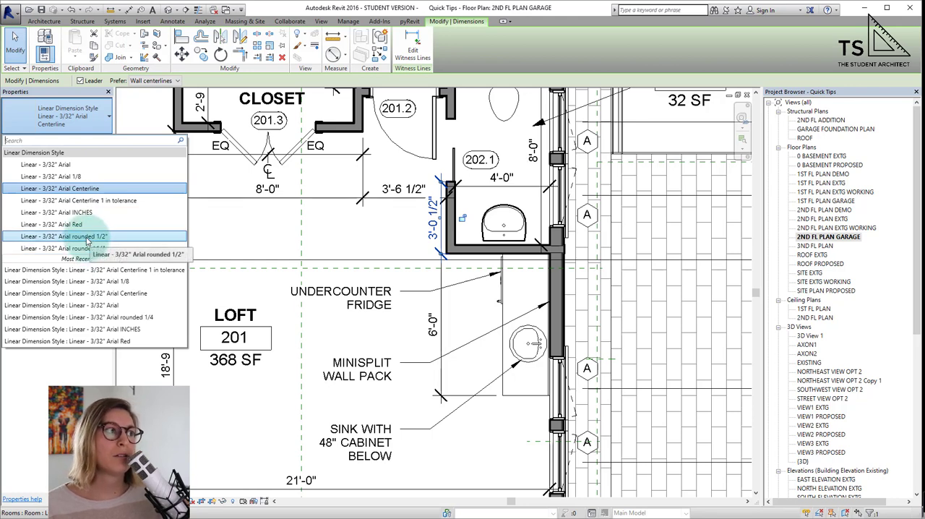
{"action": "mouse_move", "coordinate": [51, 176]}
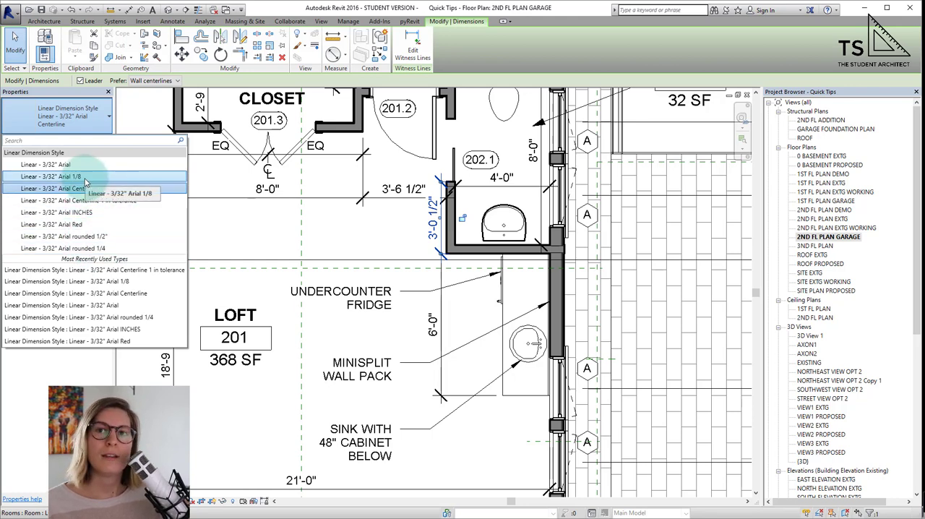
{"action": "left_click", "coordinate": [61, 188]}
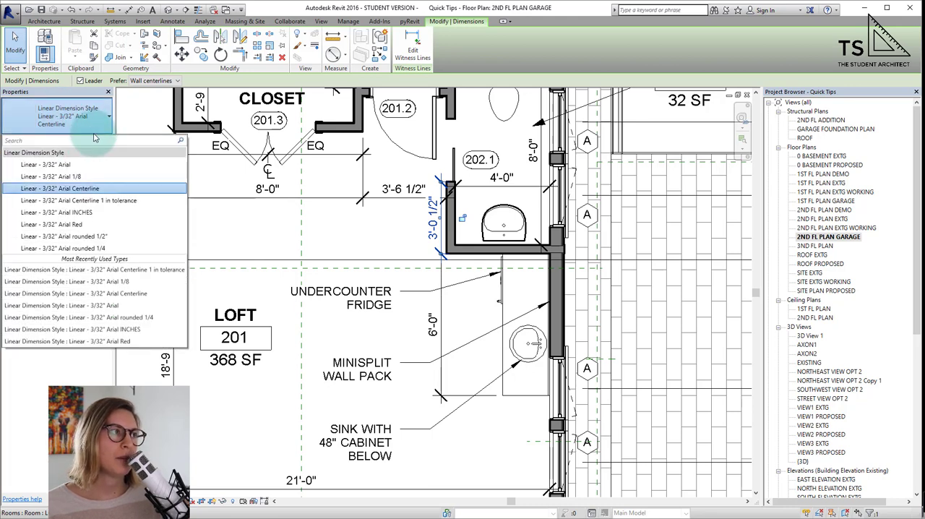
{"action": "left_click", "coordinate": [61, 188]}
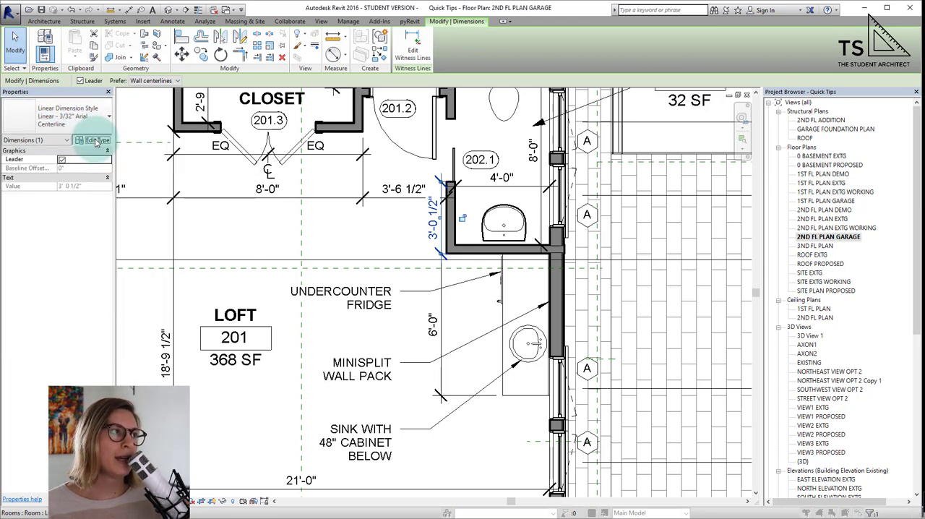
Duplicate the Arial Centerline dimension type with 'inch' added to its name
{"action": "left_click", "coordinate": [94, 140]}
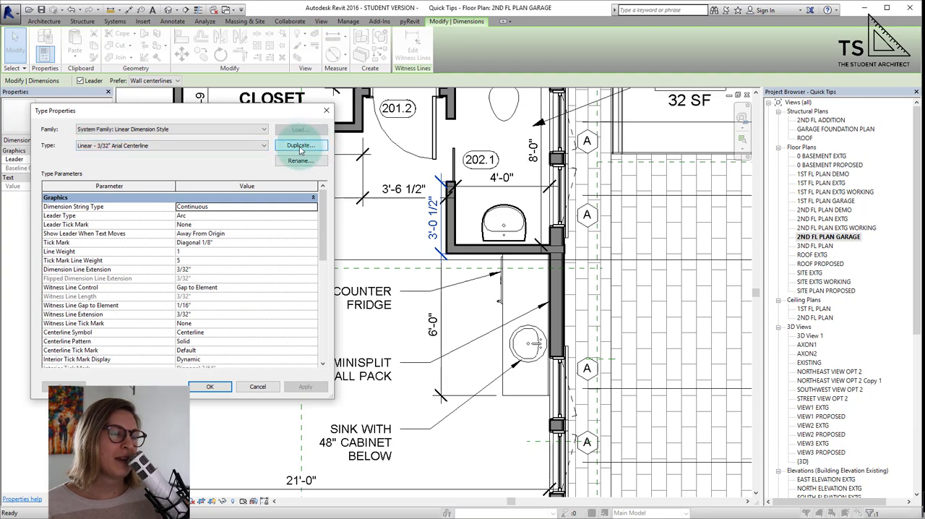
{"action": "left_click", "coordinate": [301, 145]}
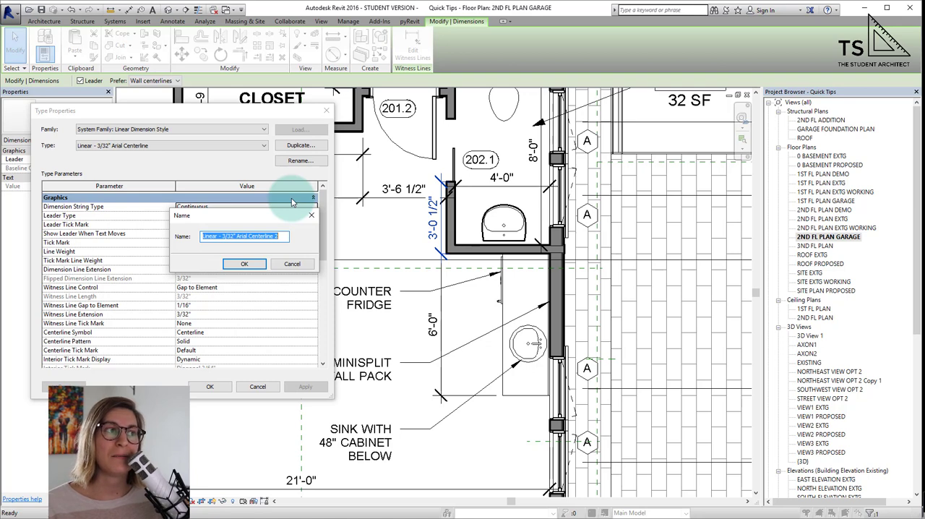
{"action": "mouse_move", "coordinate": [274, 218]}
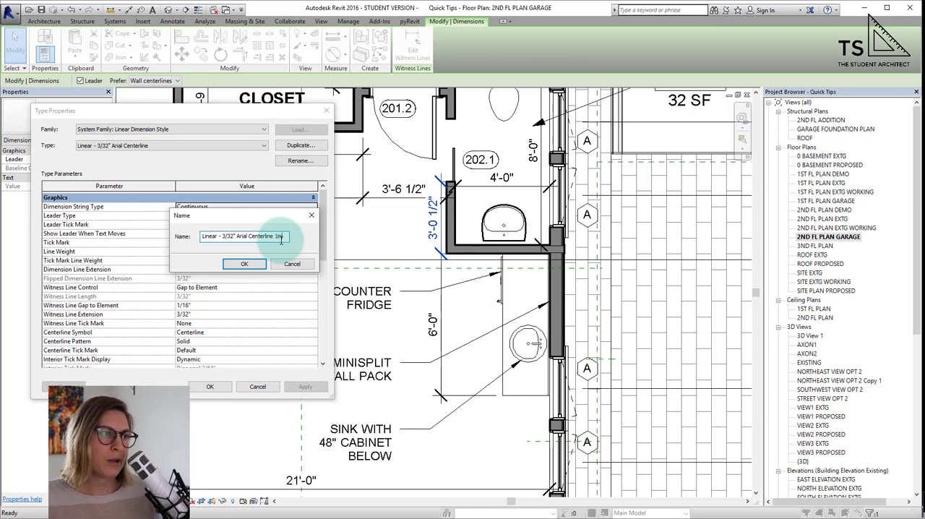
{"action": "type", "text": "inch"}
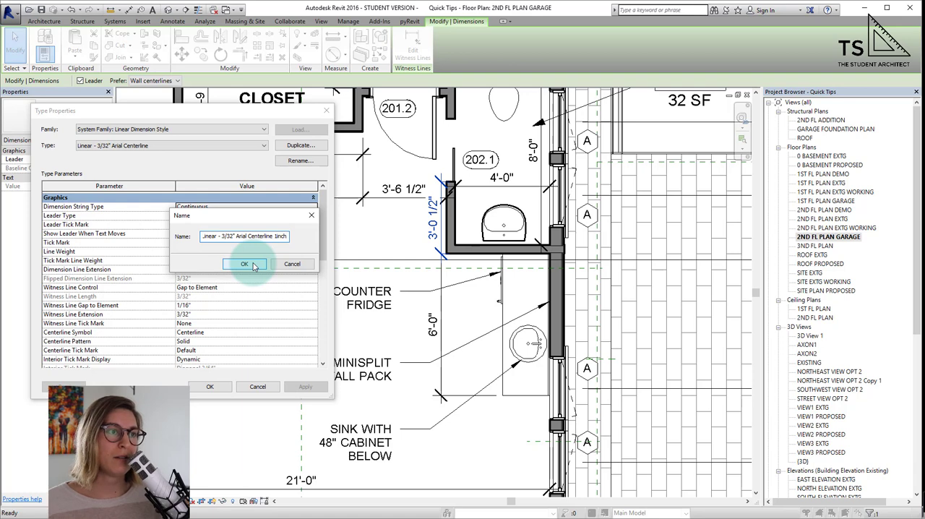
{"action": "left_click", "coordinate": [244, 264]}
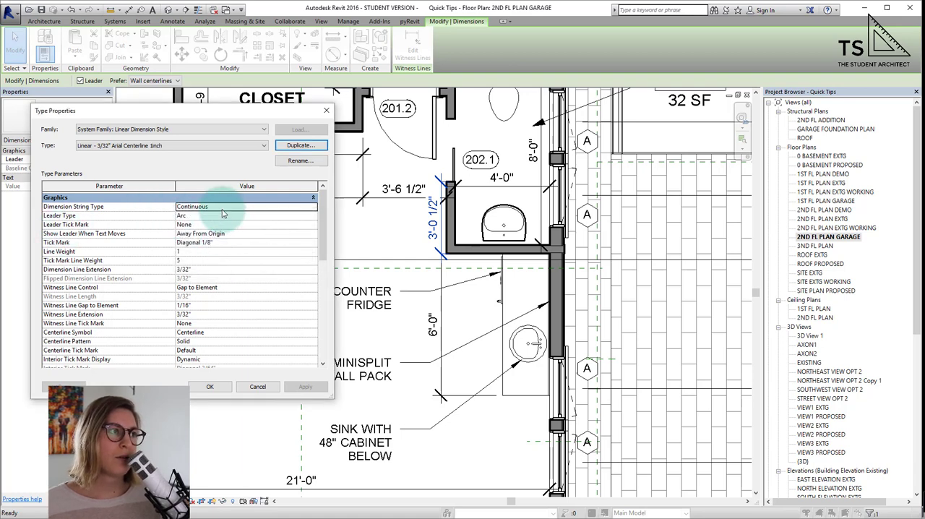
Set the new type's Units Format rounding to the nearest 1" and apply it
{"action": "scroll", "scroll_direction": "down", "scroll_amount": 3}
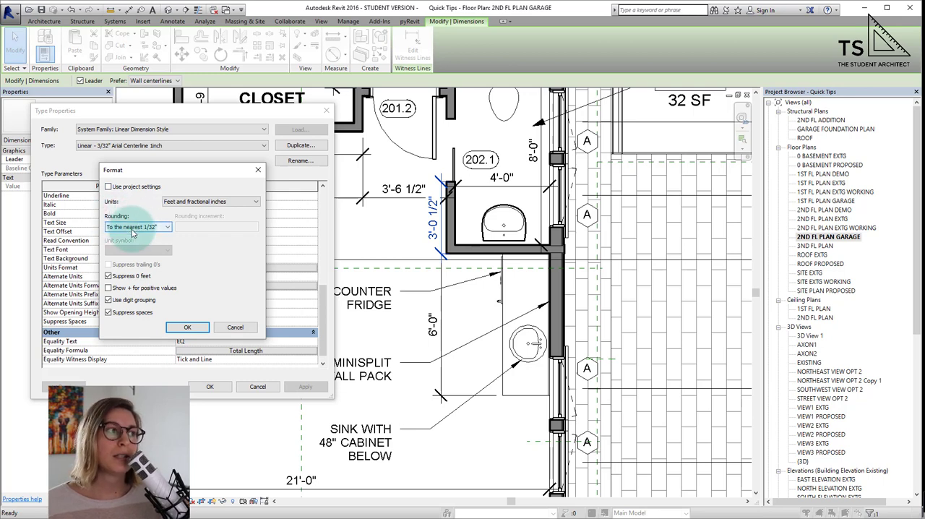
{"action": "left_click", "coordinate": [168, 227]}
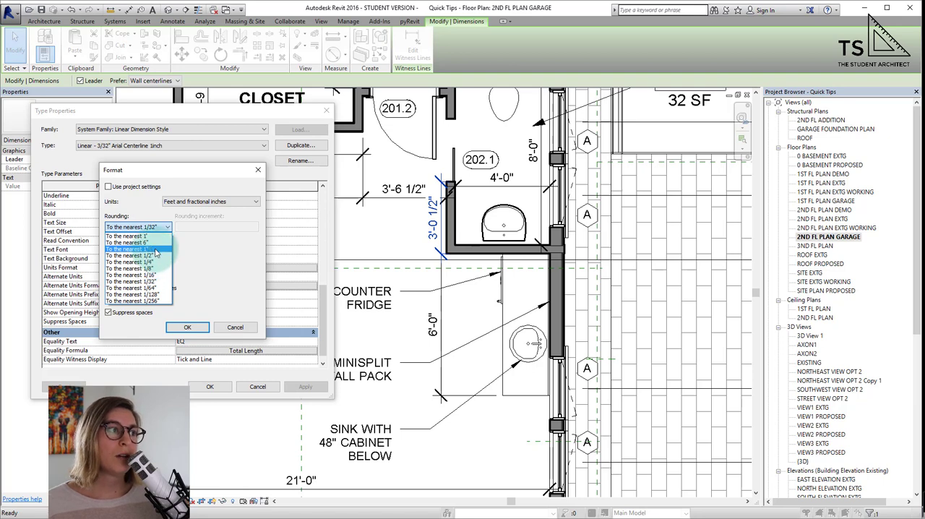
{"action": "left_click", "coordinate": [127, 236]}
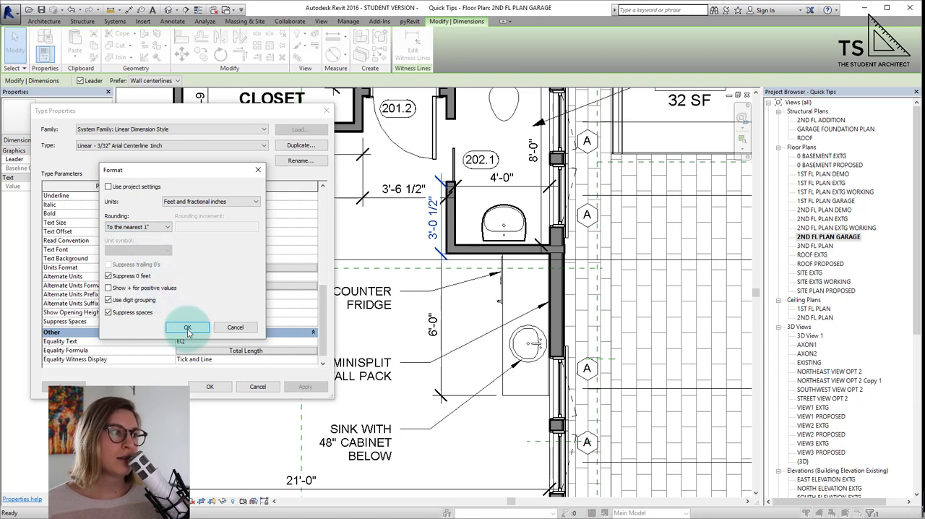
{"action": "left_click", "coordinate": [188, 326]}
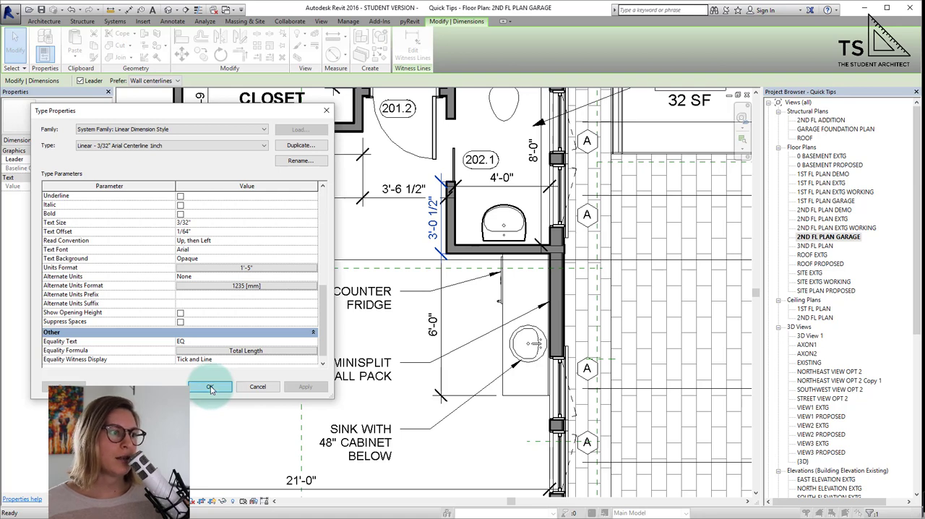
{"action": "left_click", "coordinate": [211, 388]}
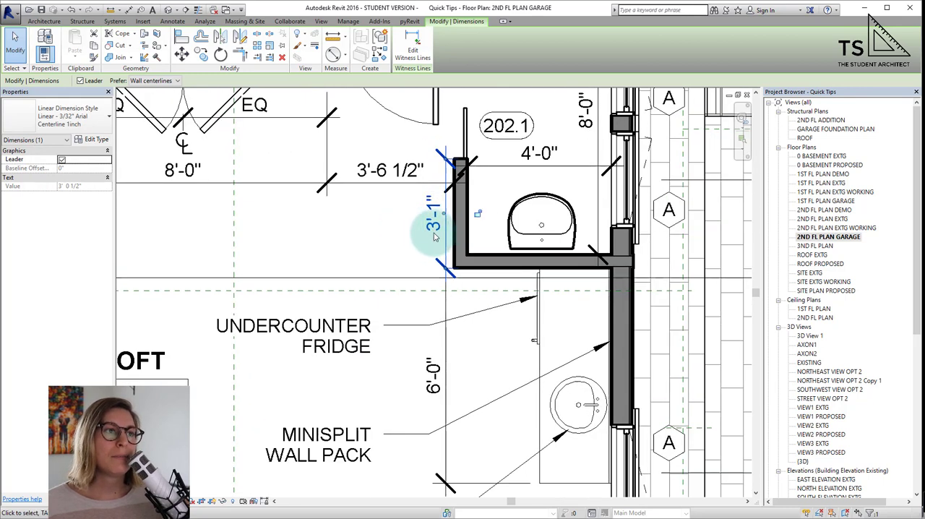
{"action": "left_click", "coordinate": [434, 224]}
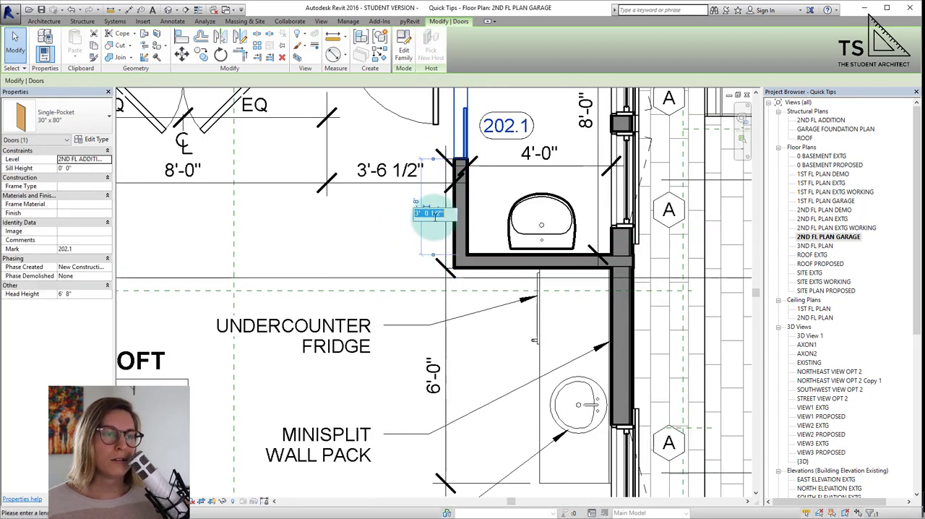
{"action": "left_click", "coordinate": [356, 257]}
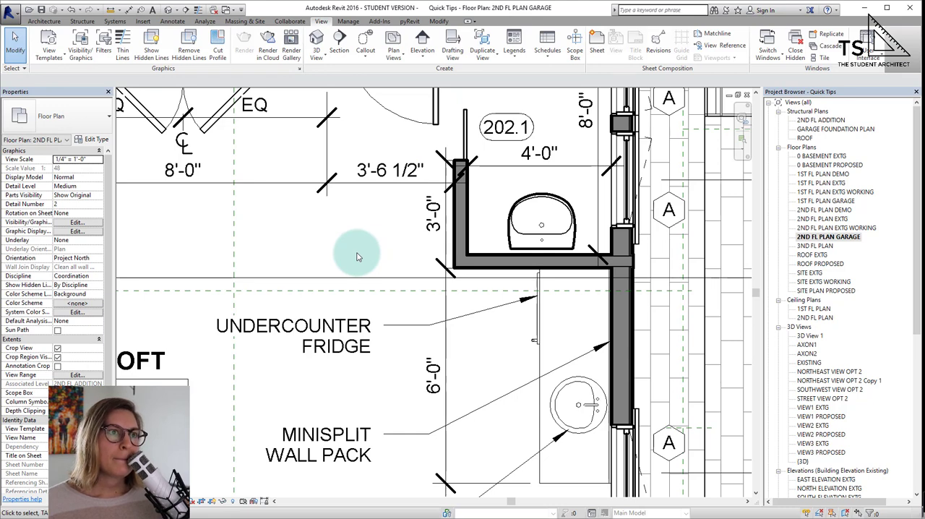
{"action": "mouse_move", "coordinate": [365, 253]}
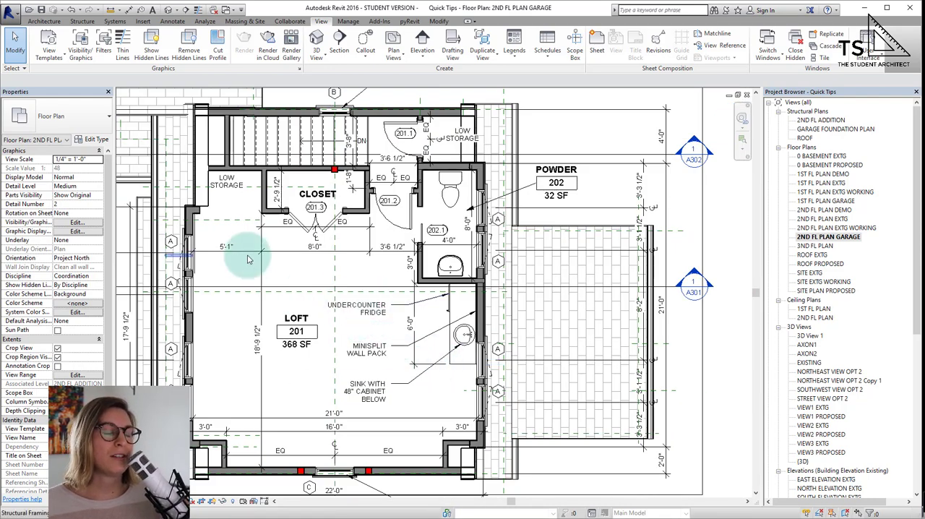
{"action": "mouse_move", "coordinate": [263, 434]}
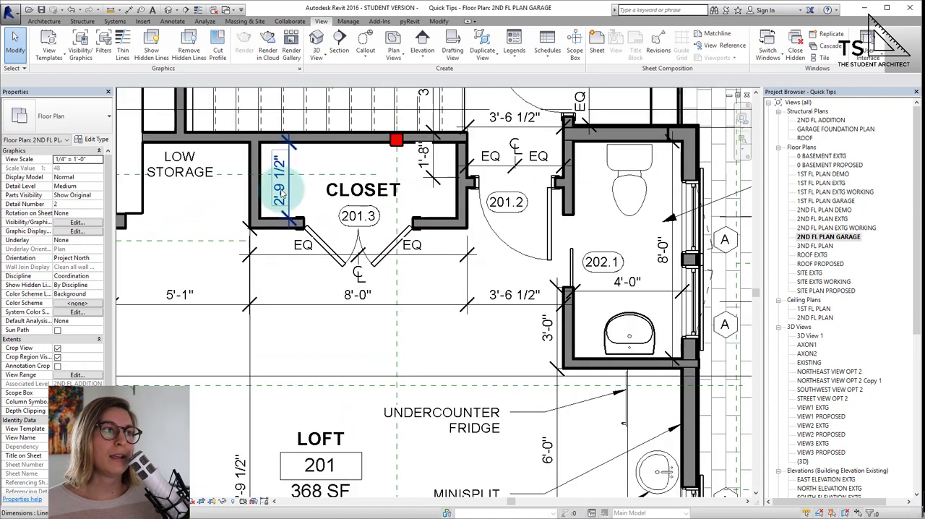
Replace the closet's 2'-9 1/2" dimension with plain text 2'-6"; Revit rejects it as invalid
{"action": "left_click", "coordinate": [281, 188]}
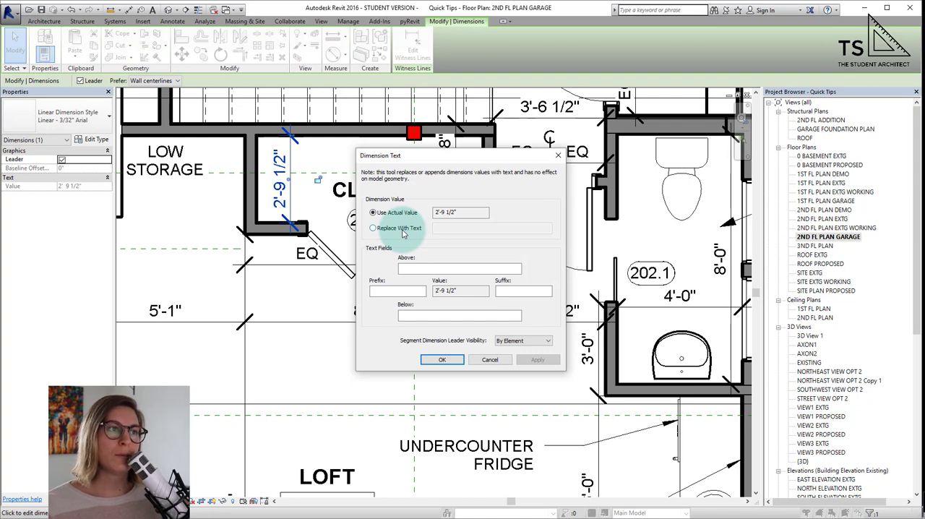
{"action": "left_click", "coordinate": [373, 228]}
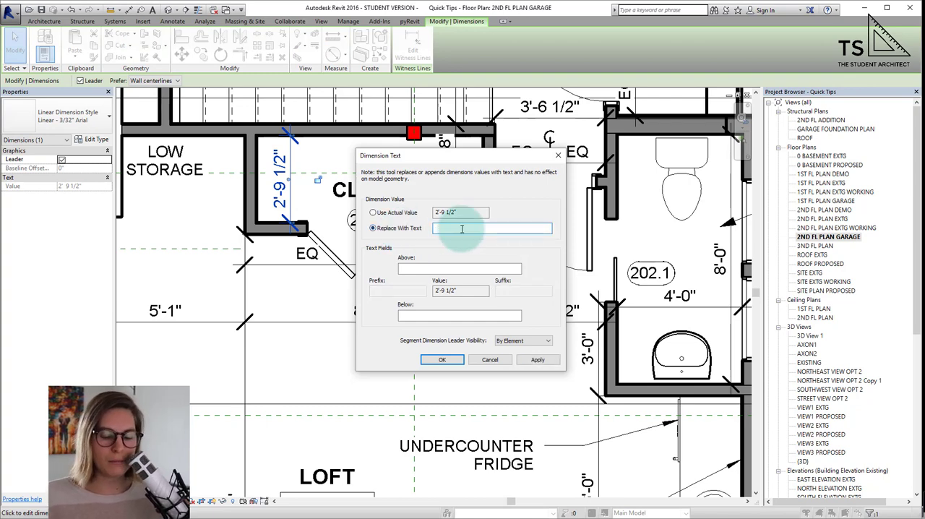
{"action": "type", "text": "2"}
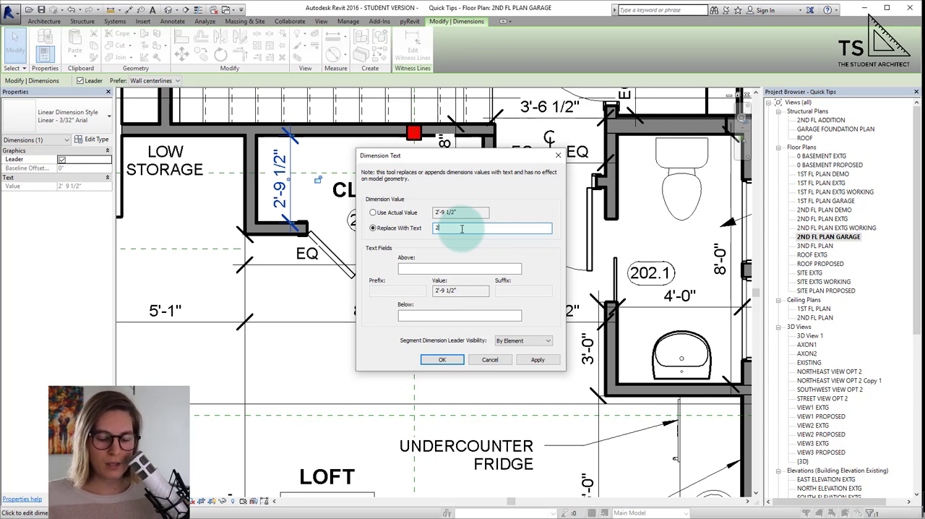
{"action": "type", "text": "'-6\""}
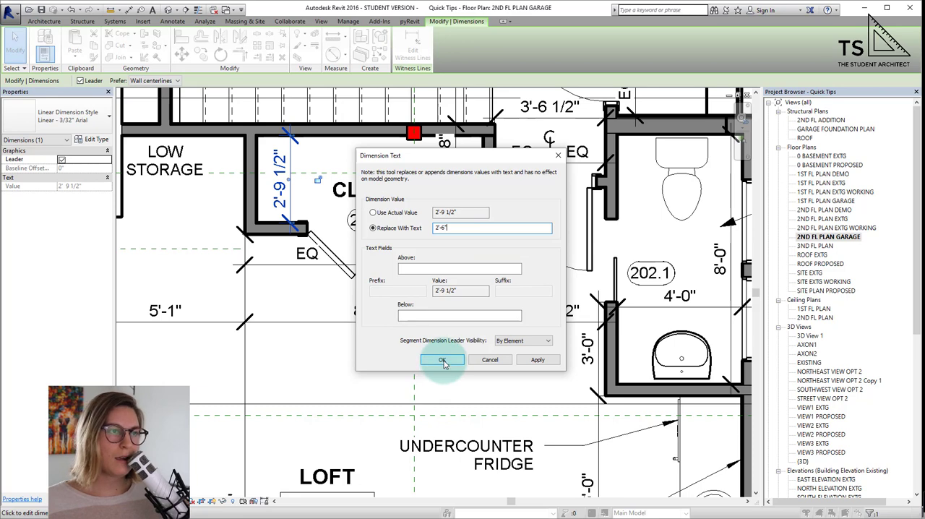
{"action": "left_click", "coordinate": [442, 359]}
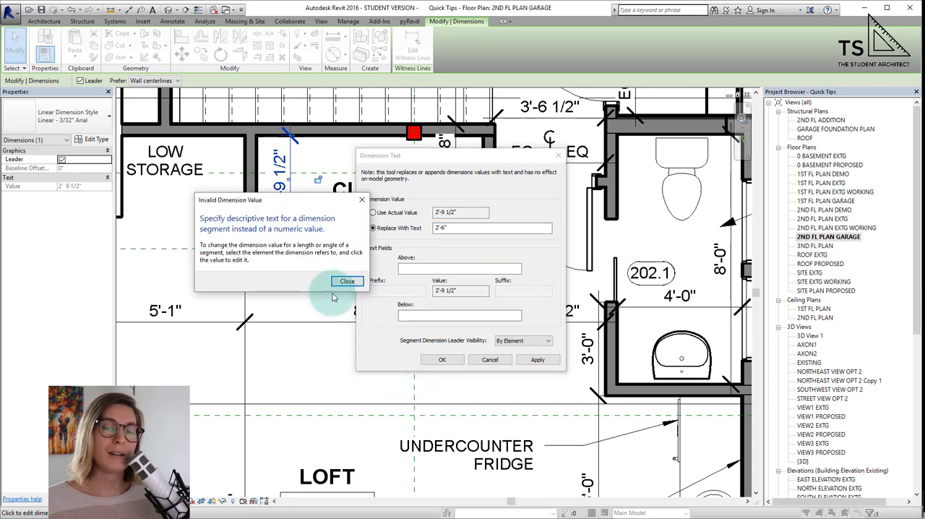
{"action": "mouse_move", "coordinate": [287, 261]}
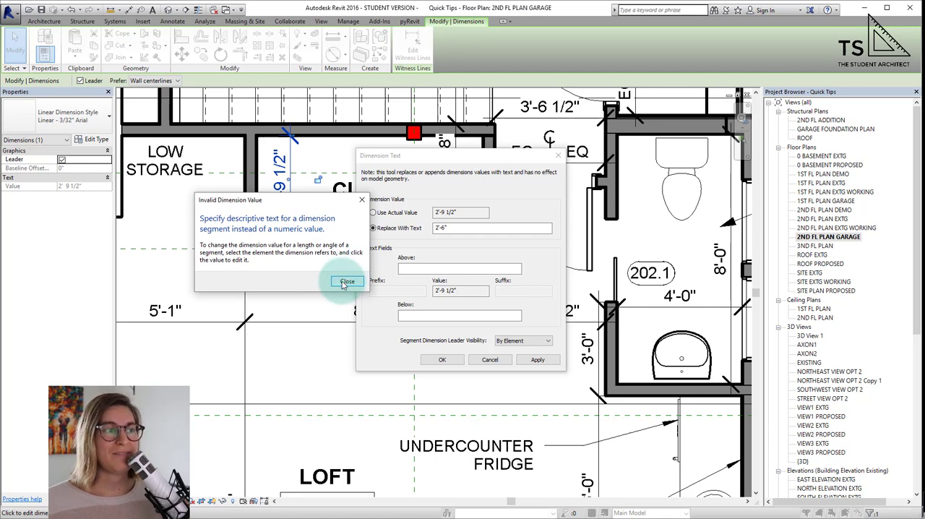
{"action": "left_click", "coordinate": [347, 281]}
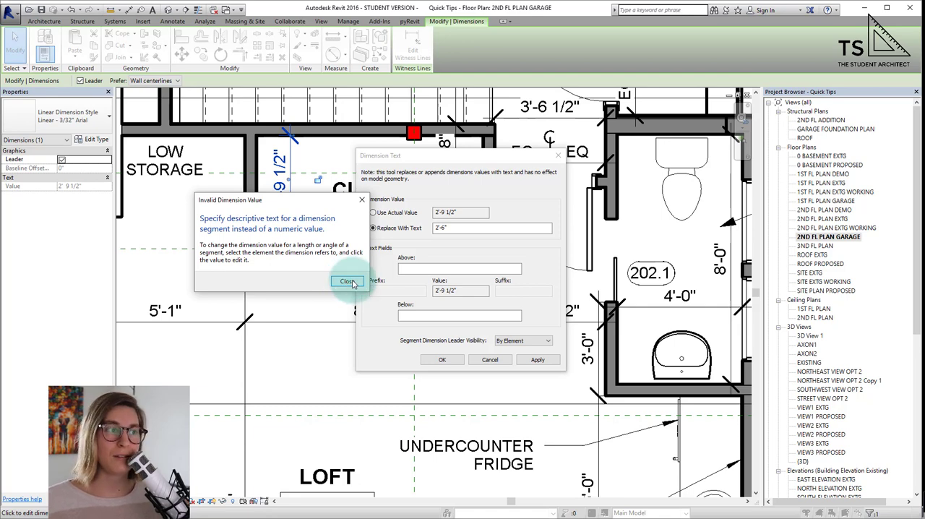
Insert a US Unit Separator control character before 2'-6" so the override is accepted
{"action": "left_click", "coordinate": [348, 281]}
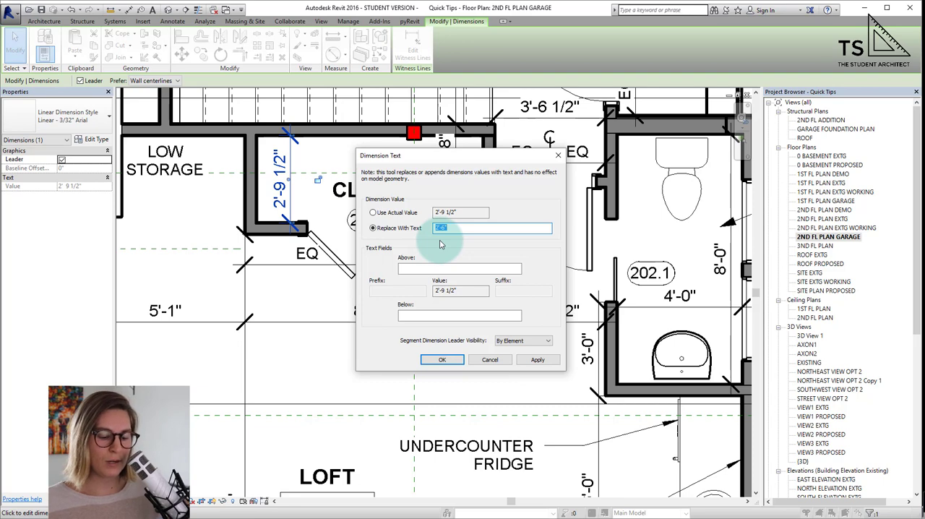
{"action": "right_click", "coordinate": [492, 229]}
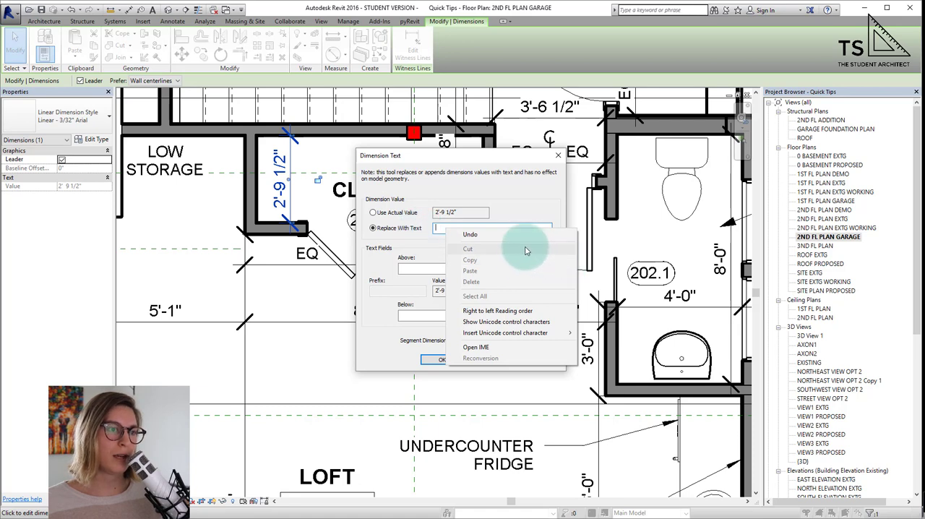
{"action": "mouse_move", "coordinate": [505, 332]}
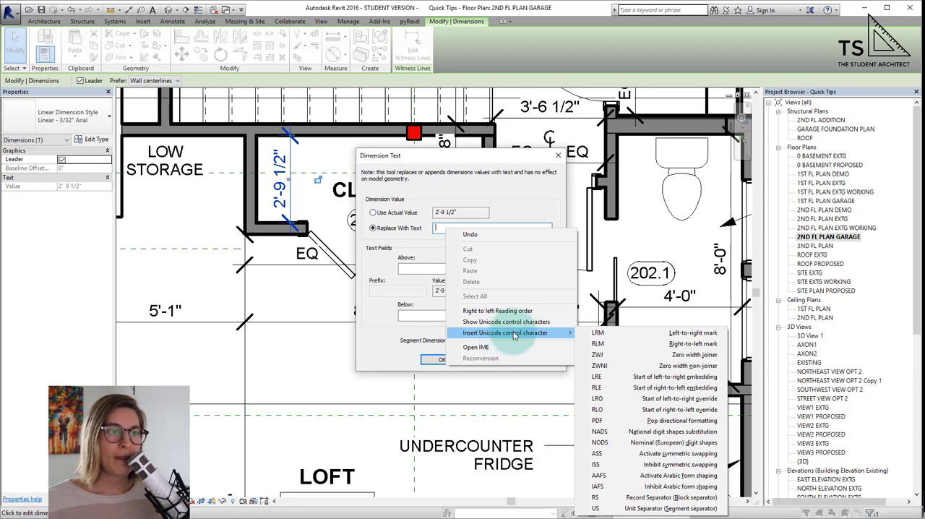
{"action": "mouse_move", "coordinate": [610, 474]}
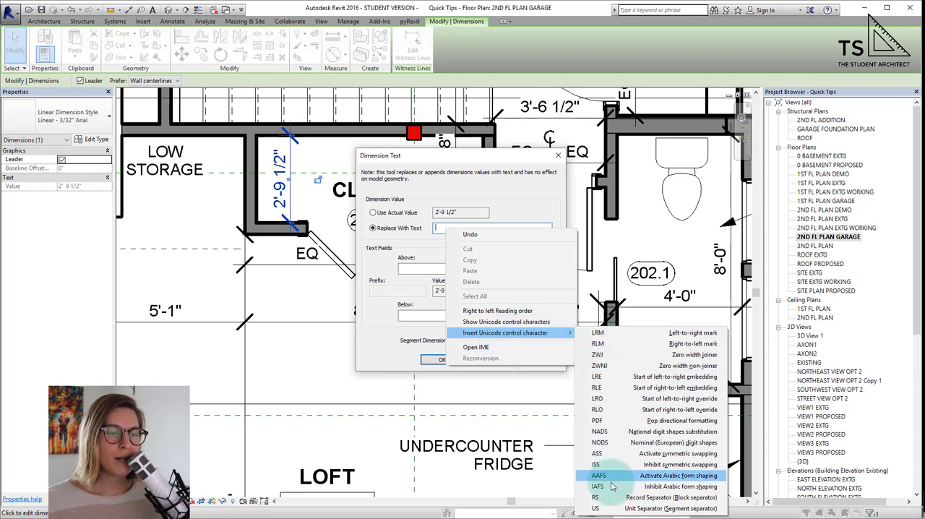
{"action": "mouse_move", "coordinate": [596, 509]}
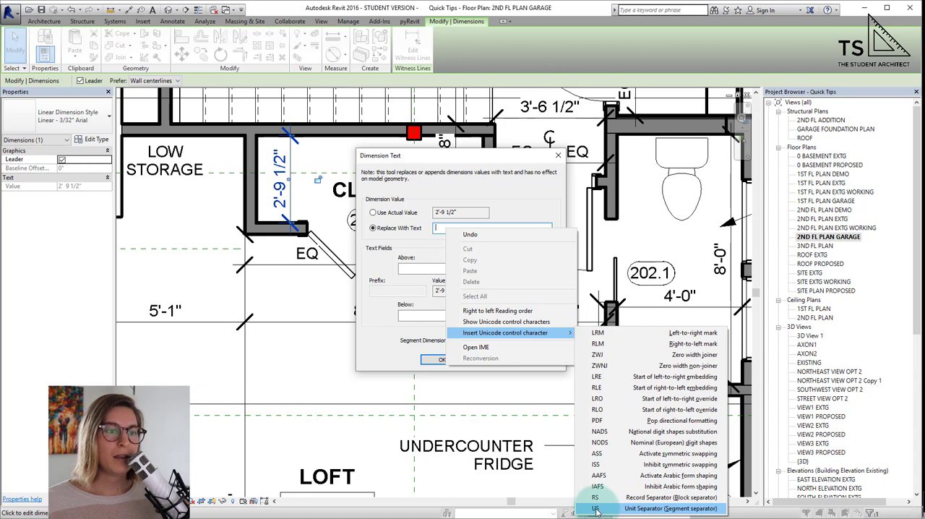
{"action": "mouse_move", "coordinate": [636, 509]}
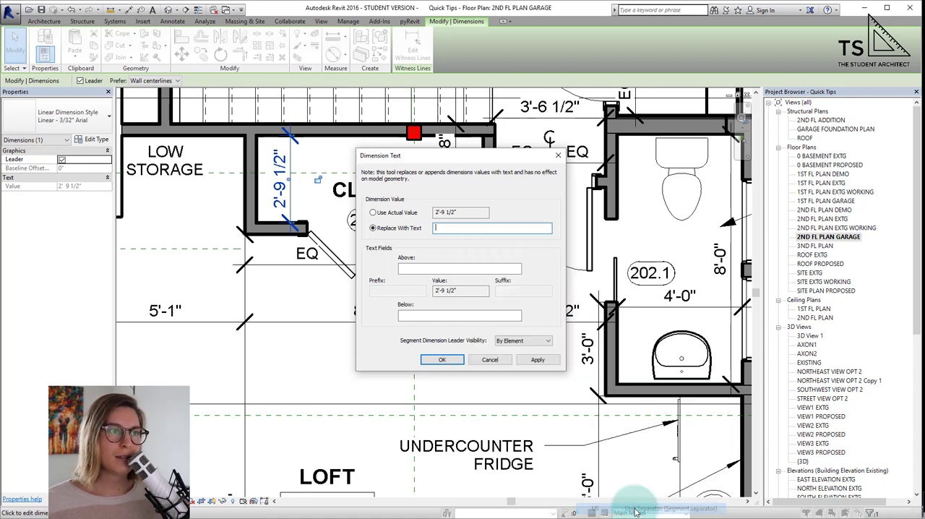
{"action": "type", "text": "2'-6\""}
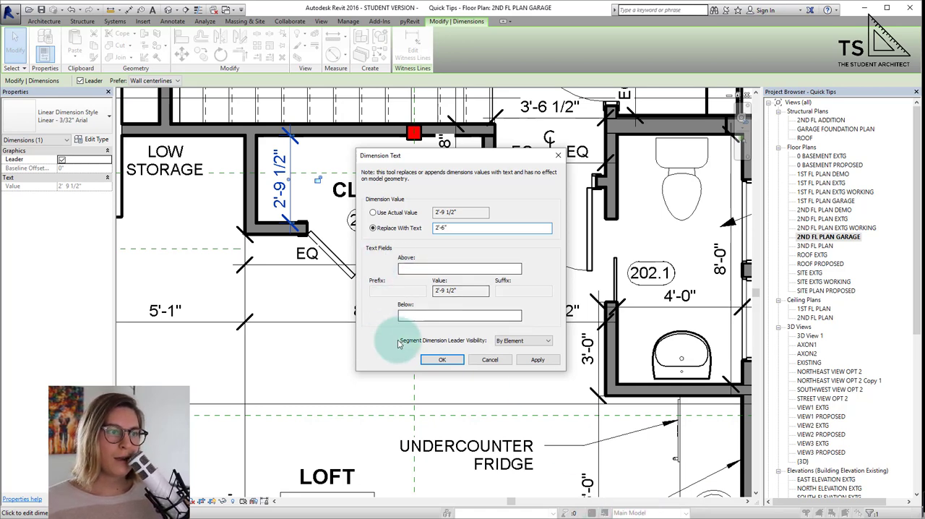
{"action": "left_click", "coordinate": [442, 358]}
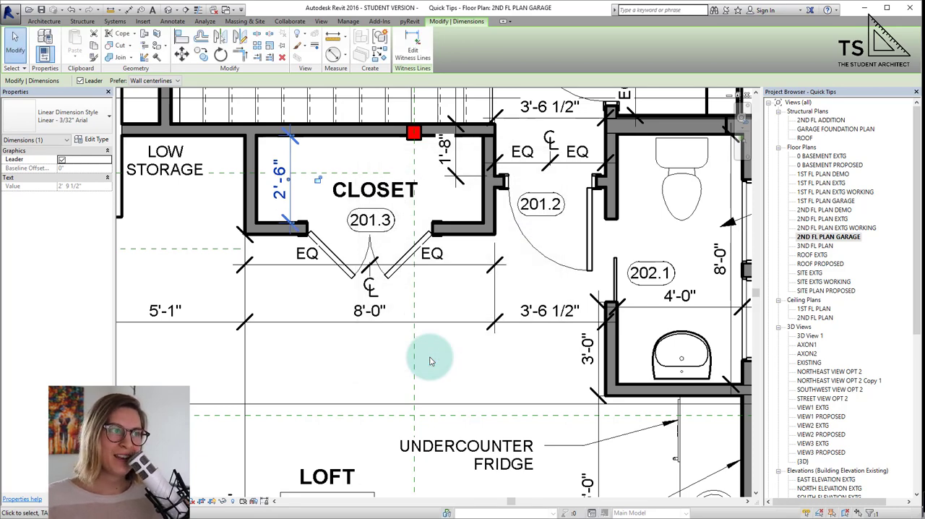
{"action": "left_click", "coordinate": [282, 191]}
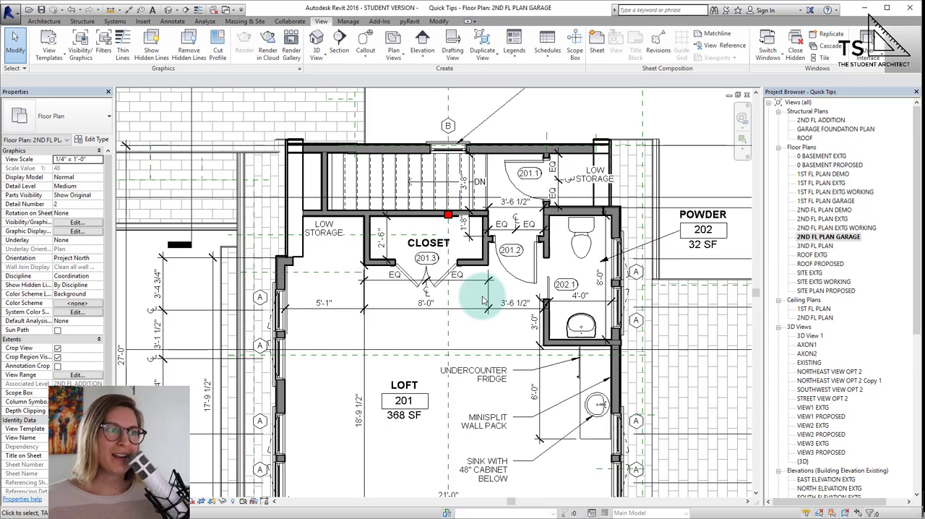
{"action": "scroll", "scroll_direction": "up", "scroll_amount": 3}
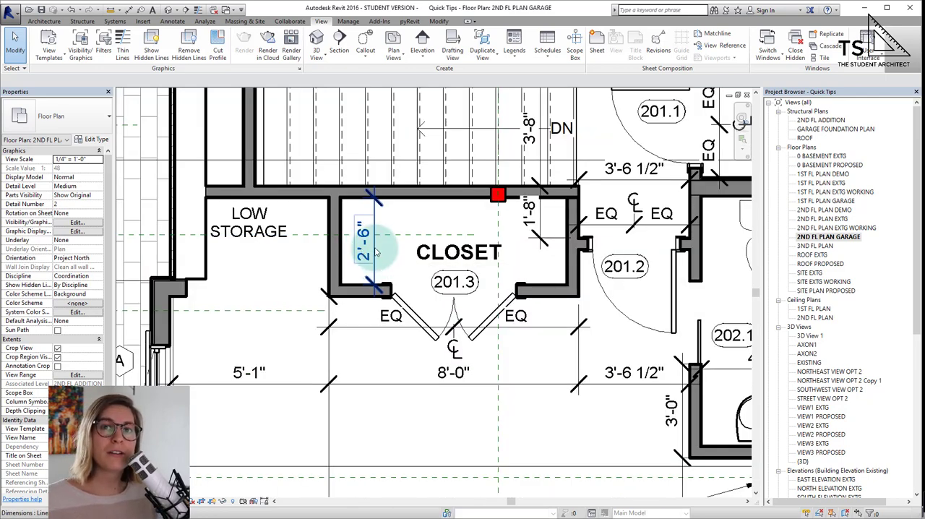
{"action": "mouse_move", "coordinate": [369, 246]}
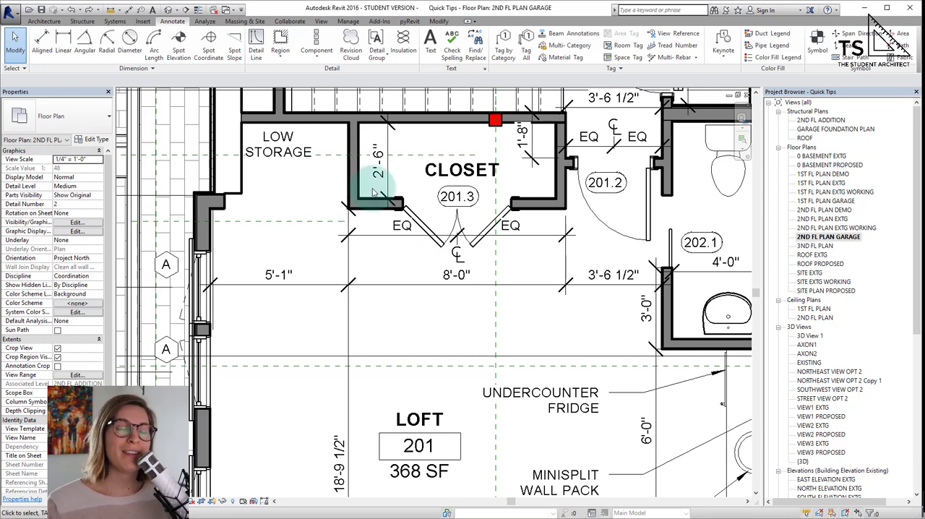
Move the closet's front walls via the temporary dimension; loft reads 366 SF, dimension still 2'-6"
{"action": "left_click", "coordinate": [376, 202]}
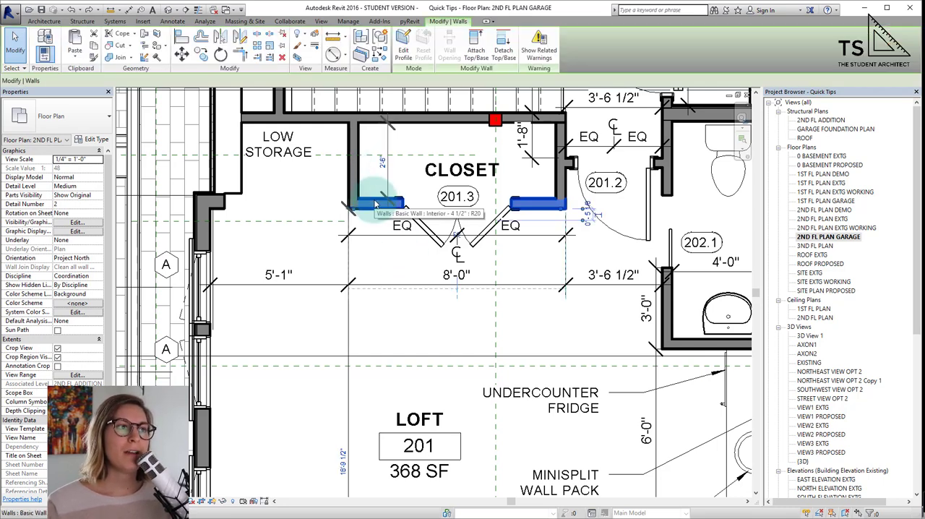
{"action": "left_click", "coordinate": [376, 205]}
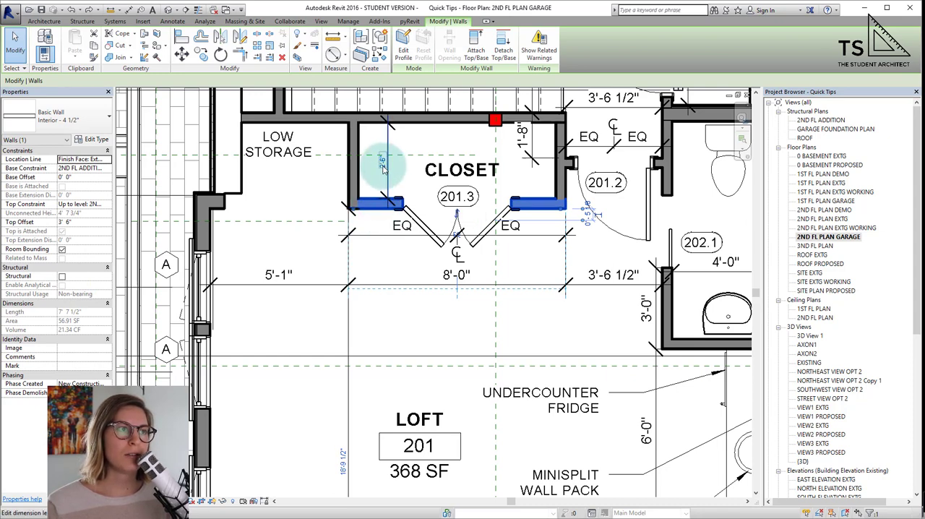
{"action": "left_click", "coordinate": [384, 161]}
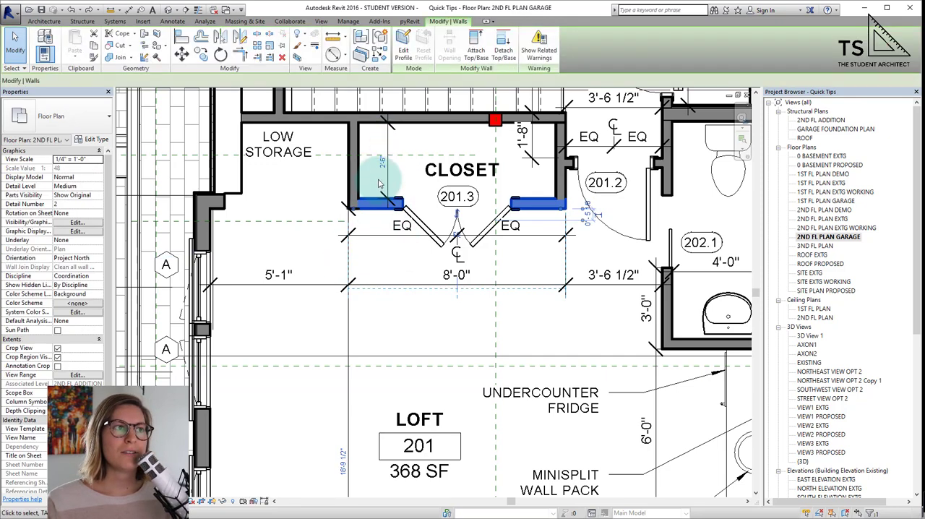
{"action": "left_click", "coordinate": [383, 162]}
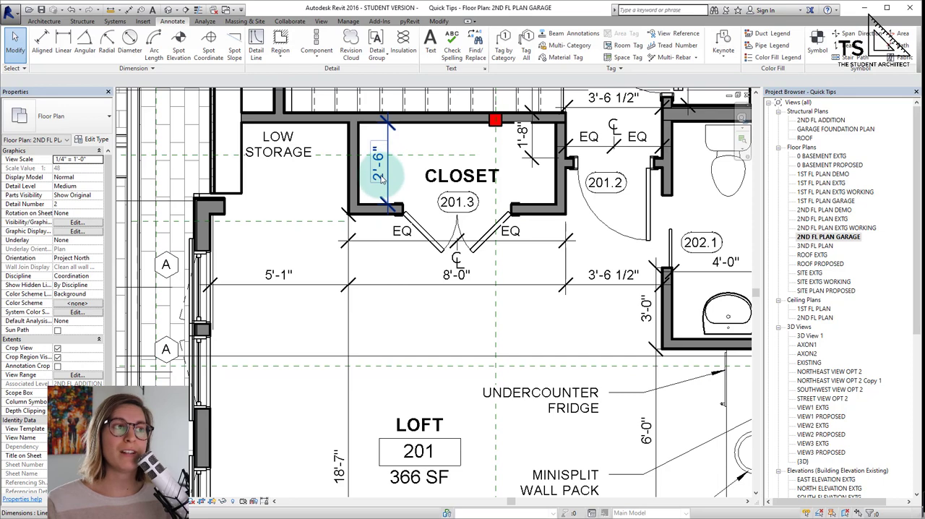
{"action": "mouse_move", "coordinate": [382, 179]}
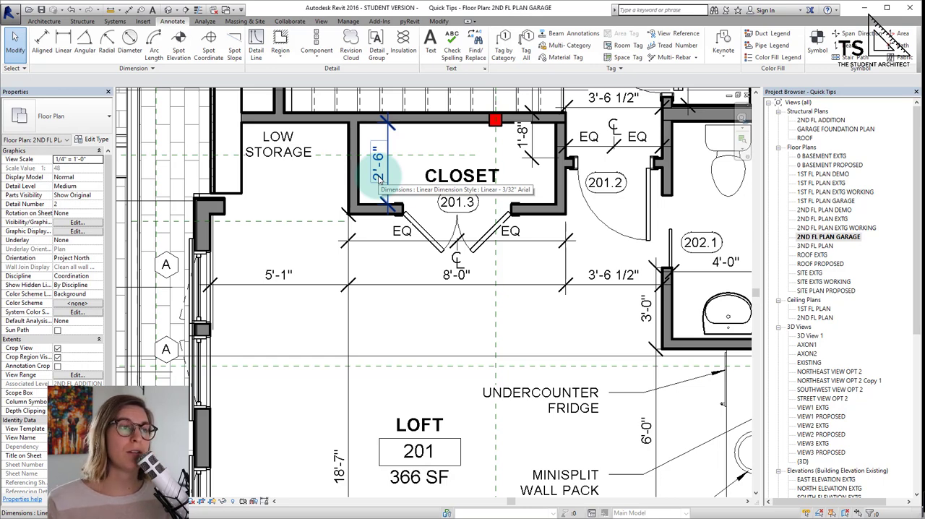
{"action": "left_click", "coordinate": [383, 243]}
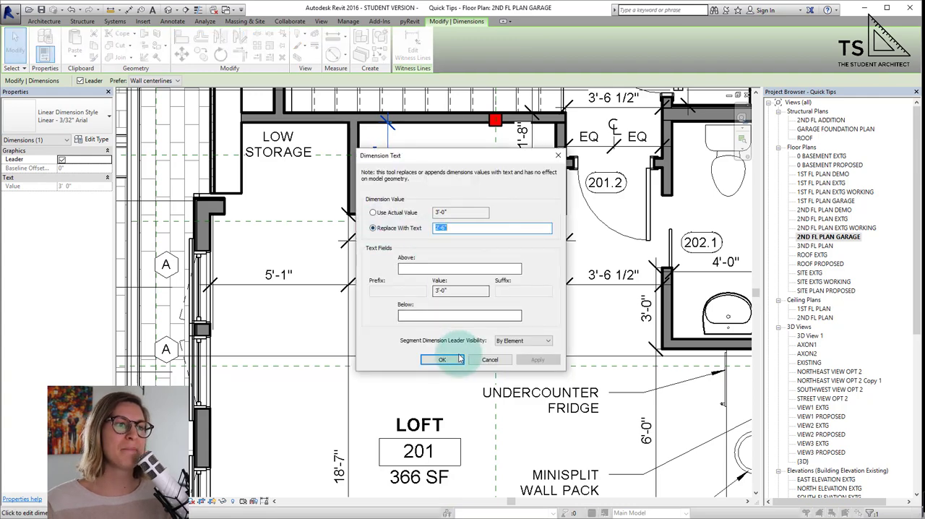
{"action": "left_click", "coordinate": [442, 358]}
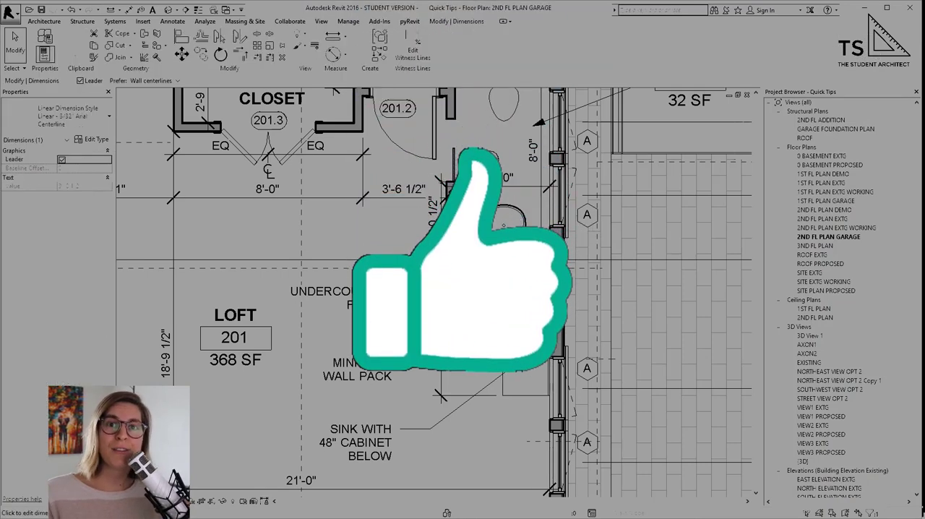
{"action": "left_click", "coordinate": [102, 115]}
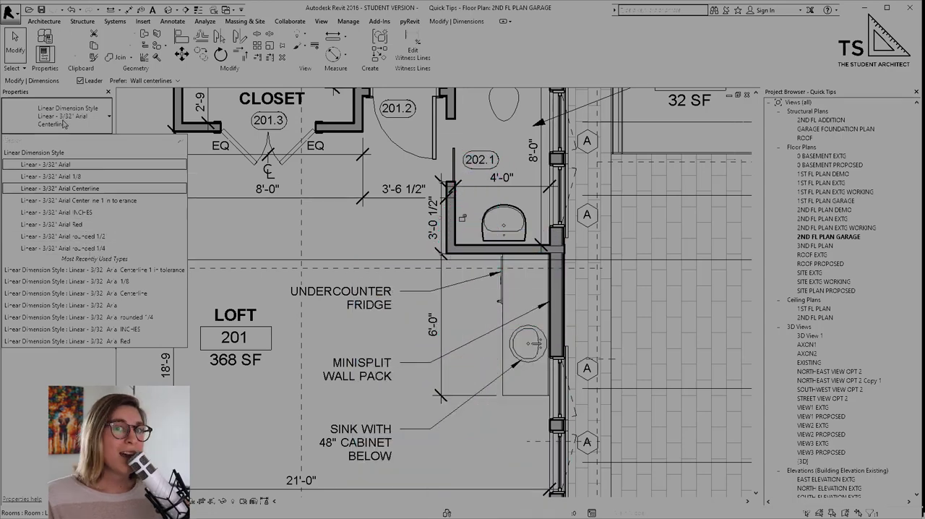